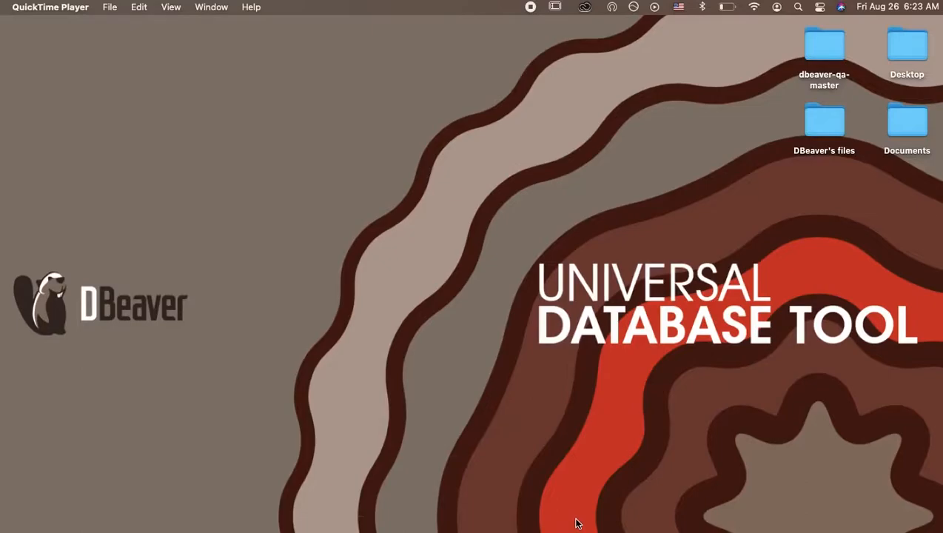
{"action": "mouse_move", "coordinate": [368, 385]}
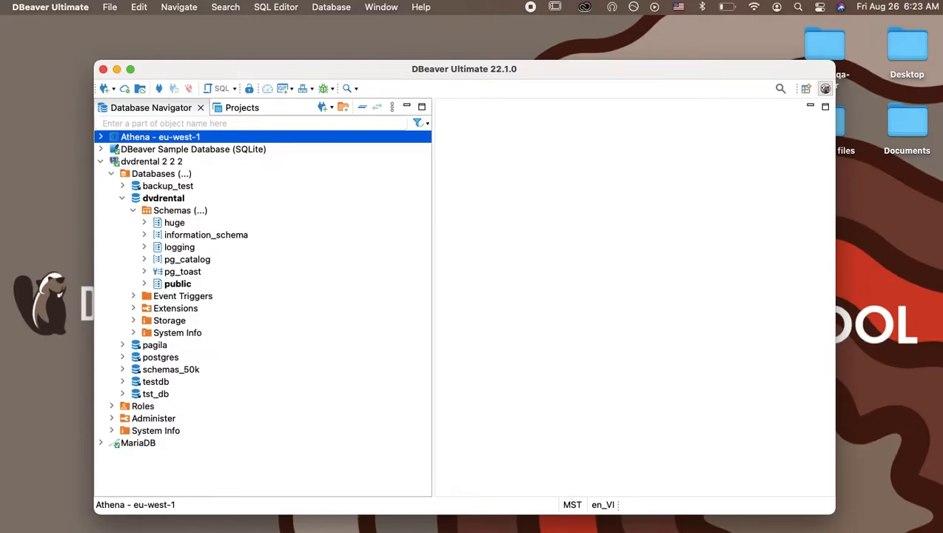
{"action": "mouse_move", "coordinate": [355, 504]}
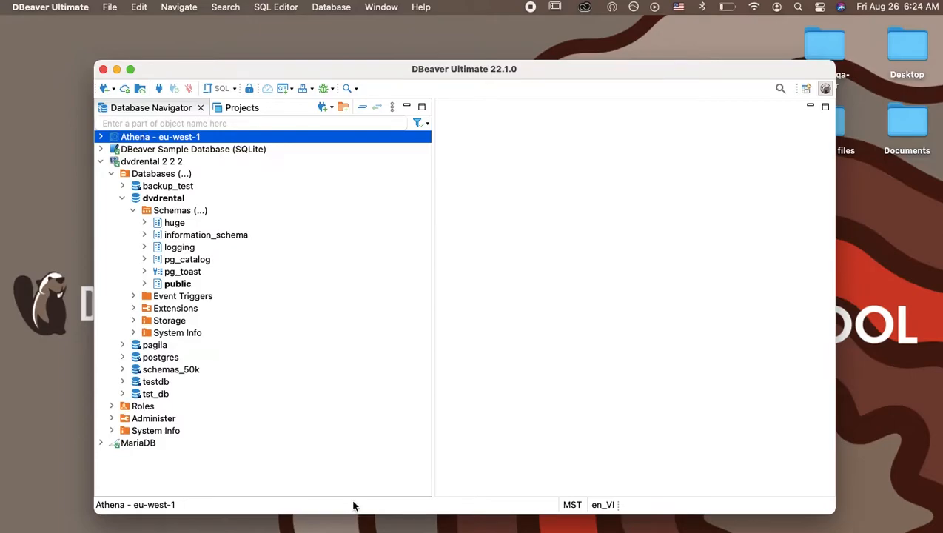
{"action": "mouse_move", "coordinate": [185, 161]}
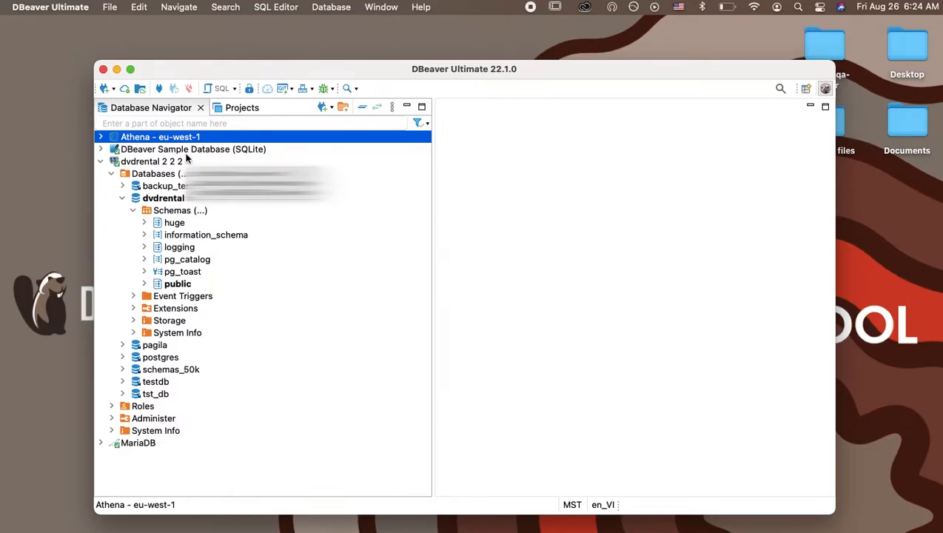
Turn on Show connection host name from the sample database's Connection view options
{"action": "right_click", "coordinate": [148, 149]}
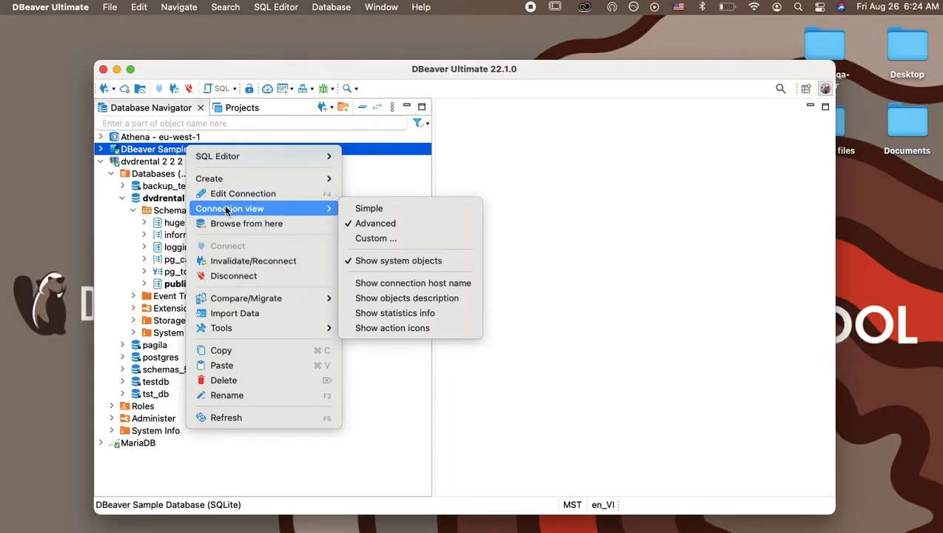
{"action": "mouse_move", "coordinate": [403, 277]}
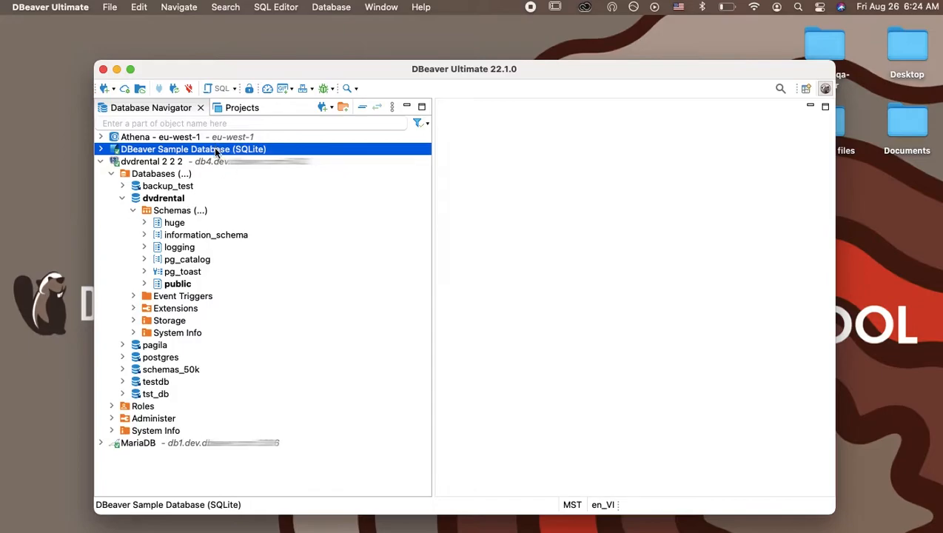
{"action": "right_click", "coordinate": [214, 149]}
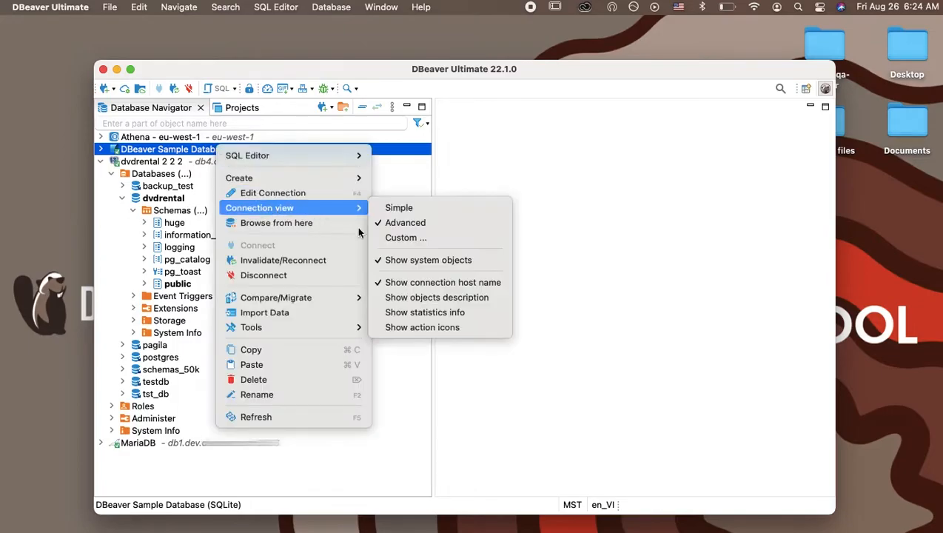
Enable Show objects description, then open and close the public schema's editor
{"action": "left_click", "coordinate": [421, 302]}
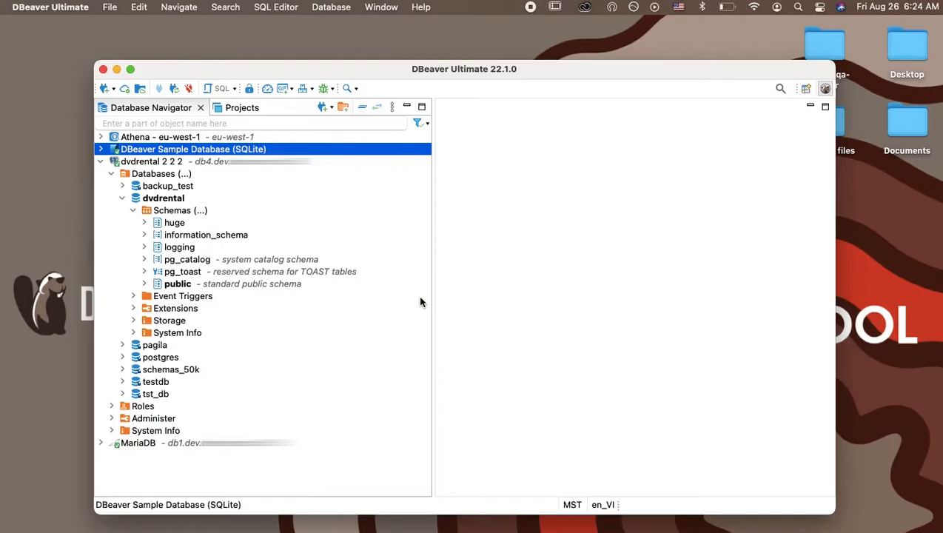
{"action": "mouse_move", "coordinate": [397, 294]}
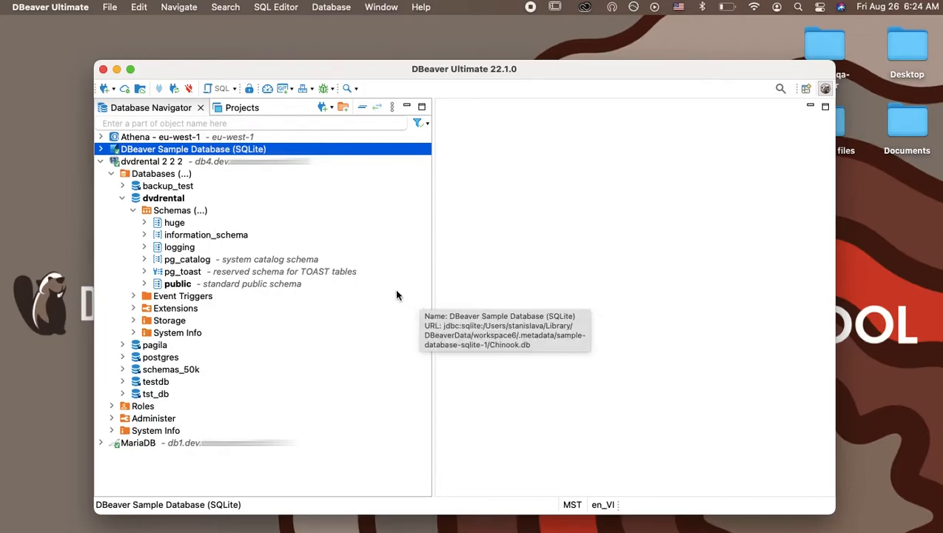
{"action": "left_click", "coordinate": [177, 283]}
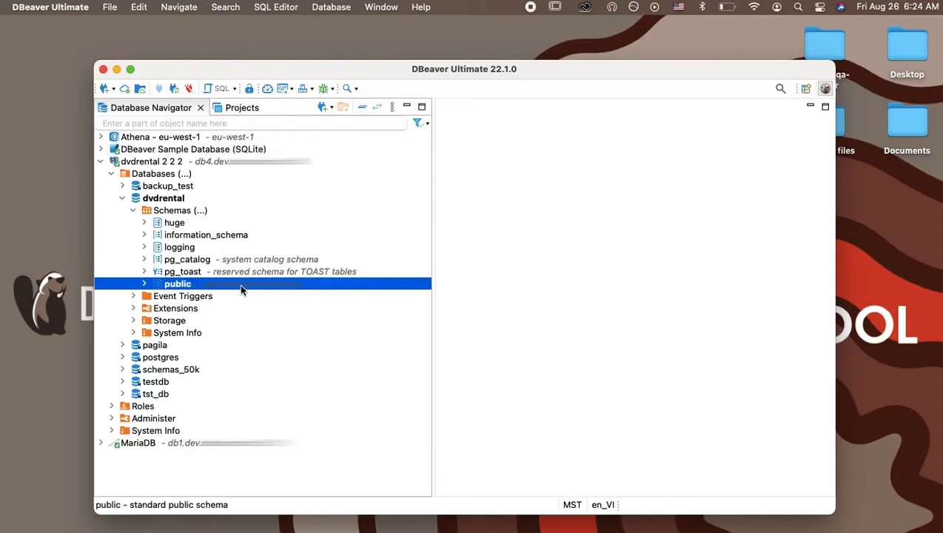
{"action": "mouse_move", "coordinate": [241, 288]}
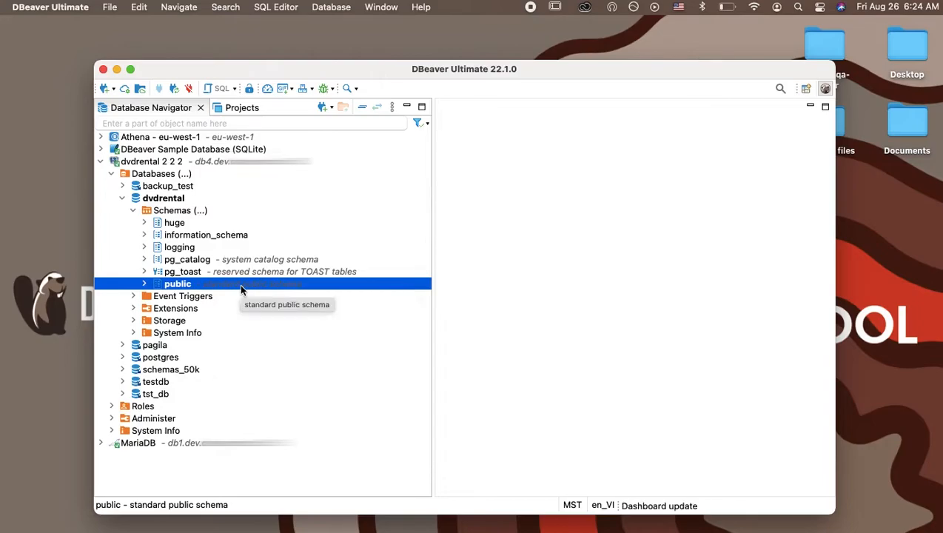
{"action": "mouse_move", "coordinate": [161, 289]}
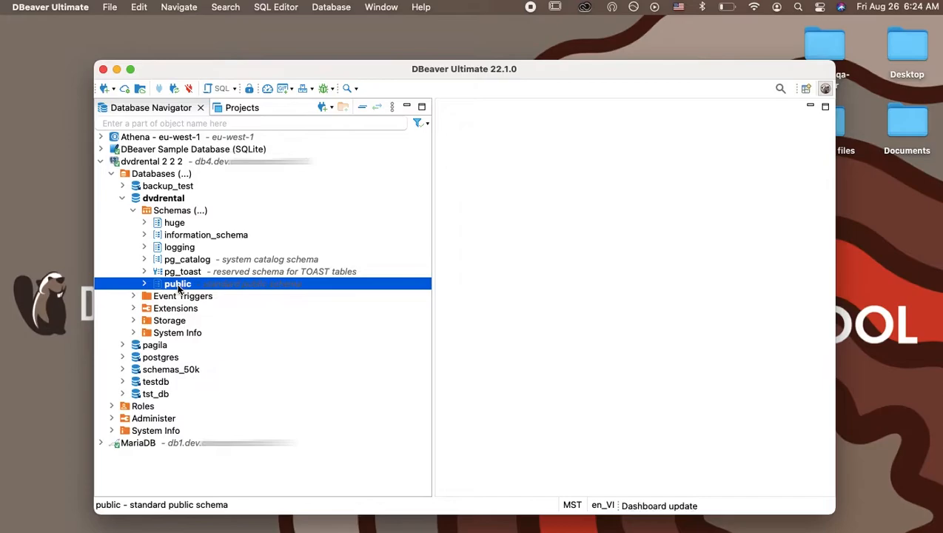
{"action": "double_click", "coordinate": [177, 284]}
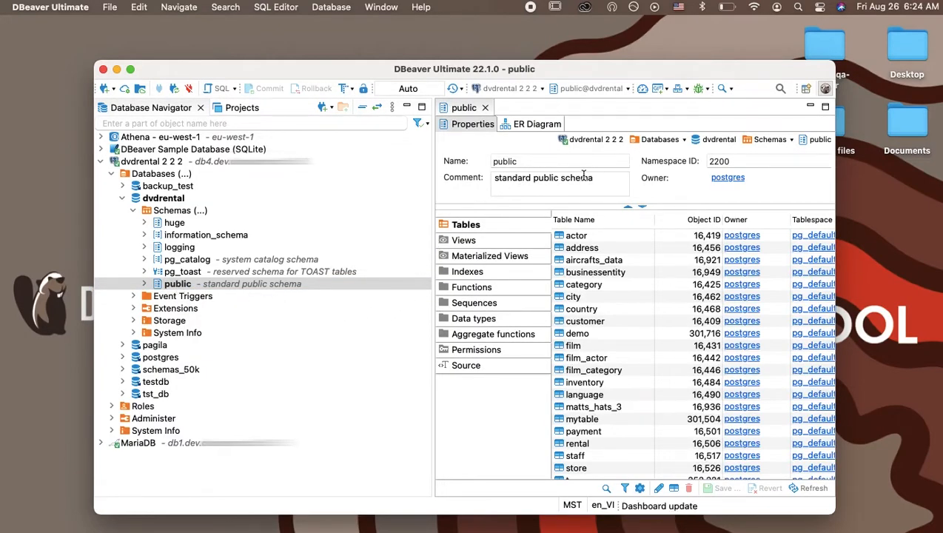
{"action": "left_click", "coordinate": [595, 178]}
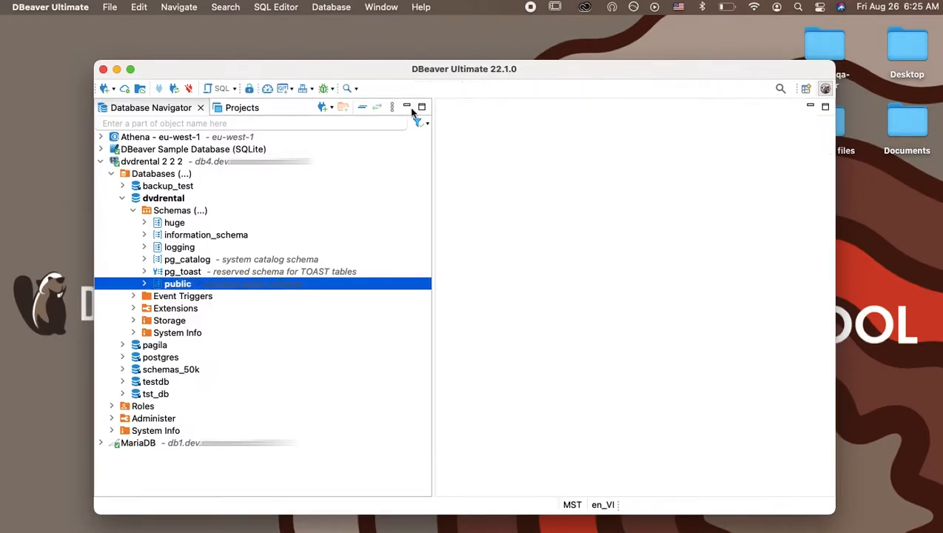
Enable statistics info on dvdrental 2 2 2 and expand MariaDB to see table sizes
{"action": "right_click", "coordinate": [152, 161]}
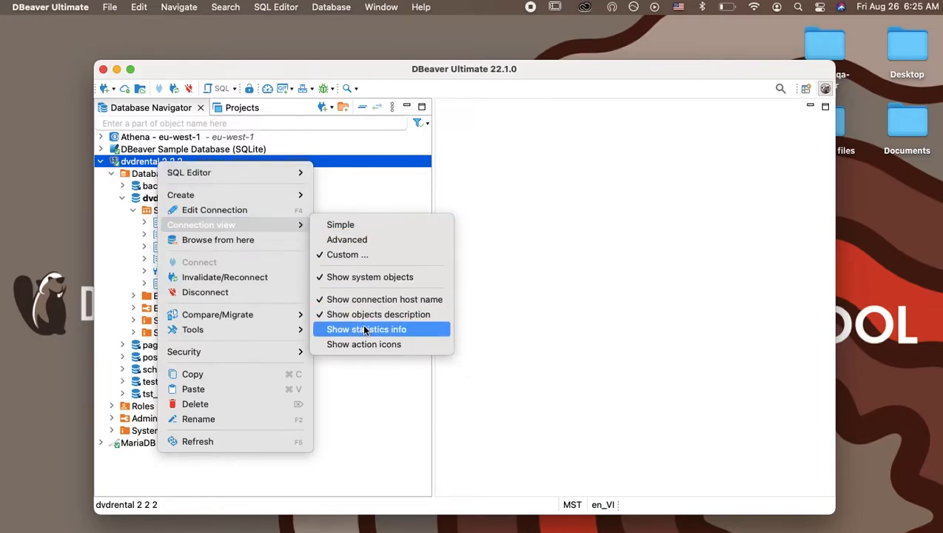
{"action": "left_click", "coordinate": [367, 330]}
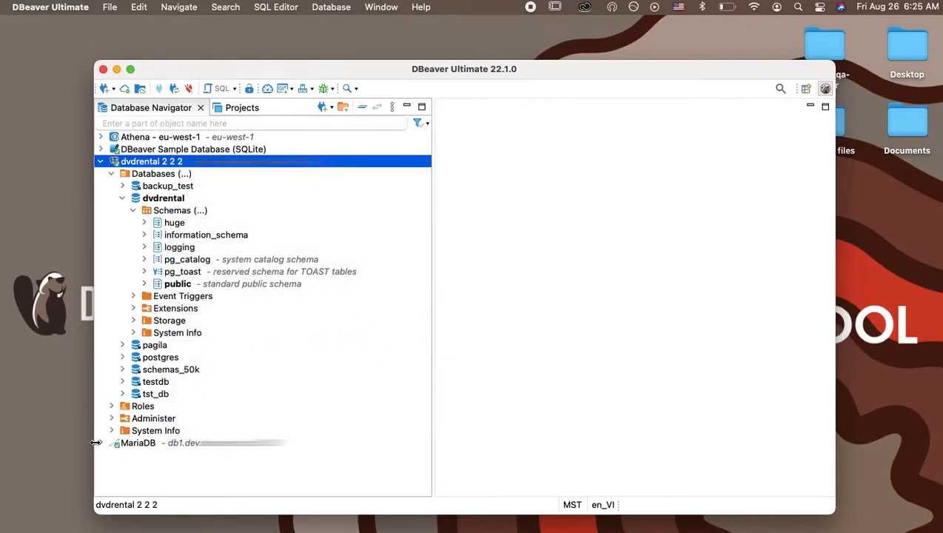
{"action": "left_click", "coordinate": [111, 443]}
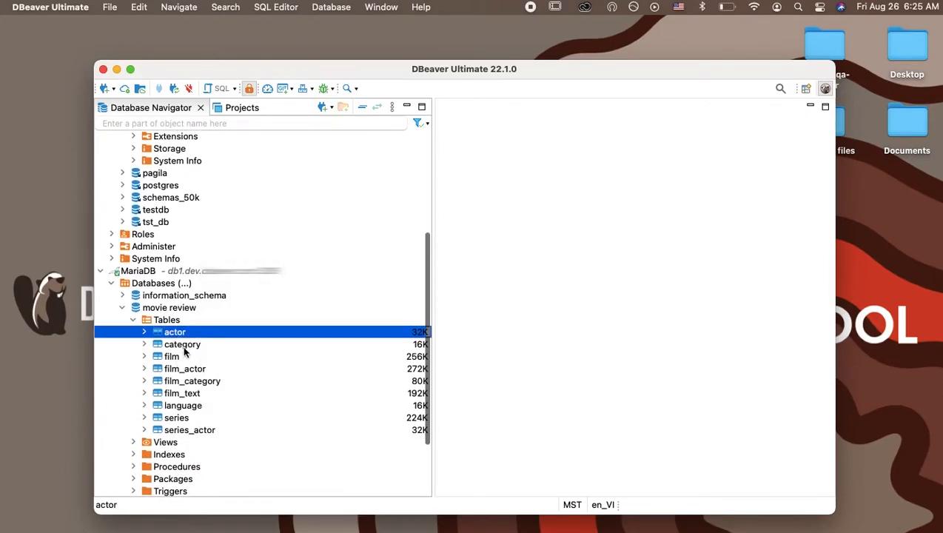
{"action": "left_click", "coordinate": [184, 368]}
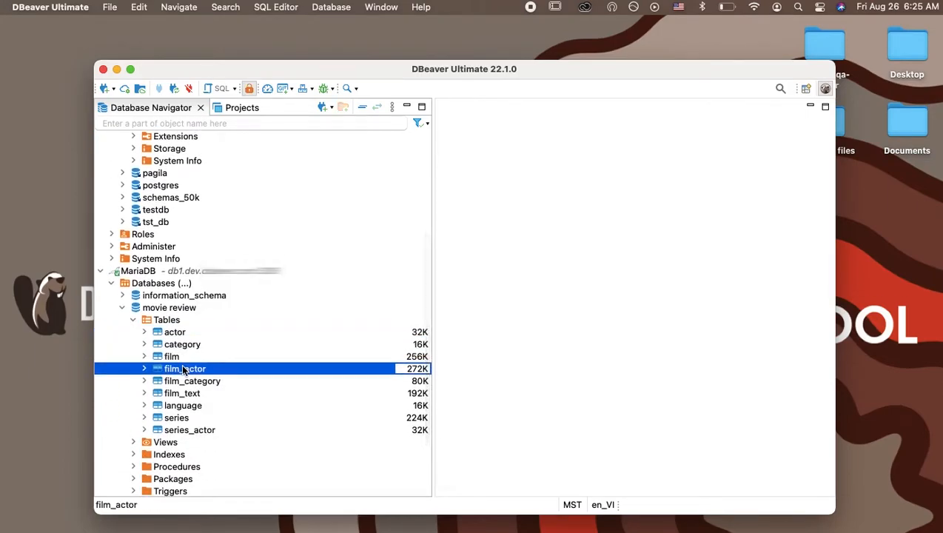
{"action": "mouse_move", "coordinate": [184, 368]}
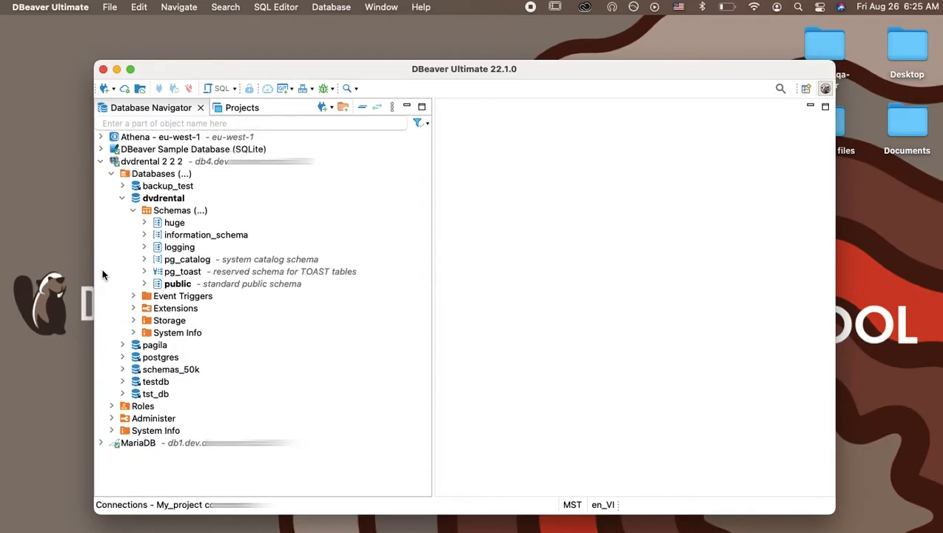
{"action": "right_click", "coordinate": [148, 161]}
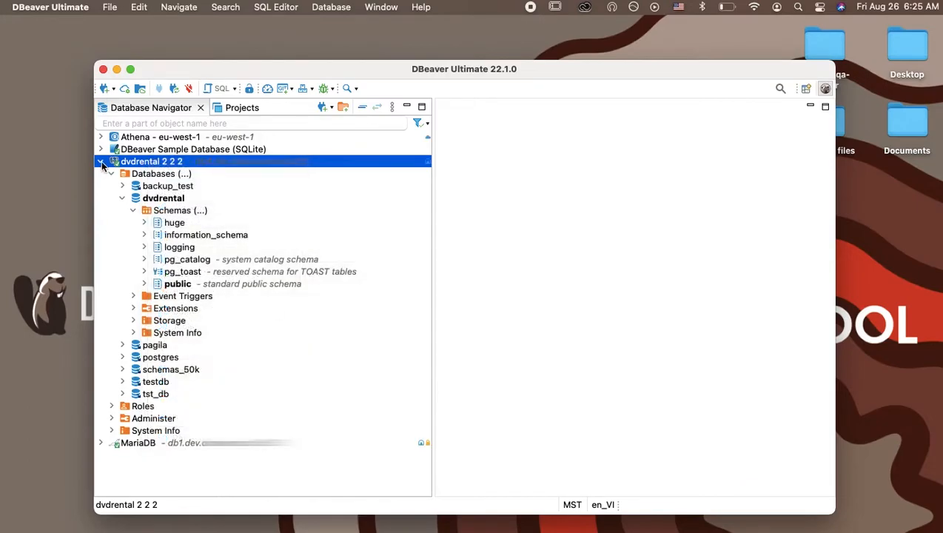
{"action": "left_click", "coordinate": [102, 162]}
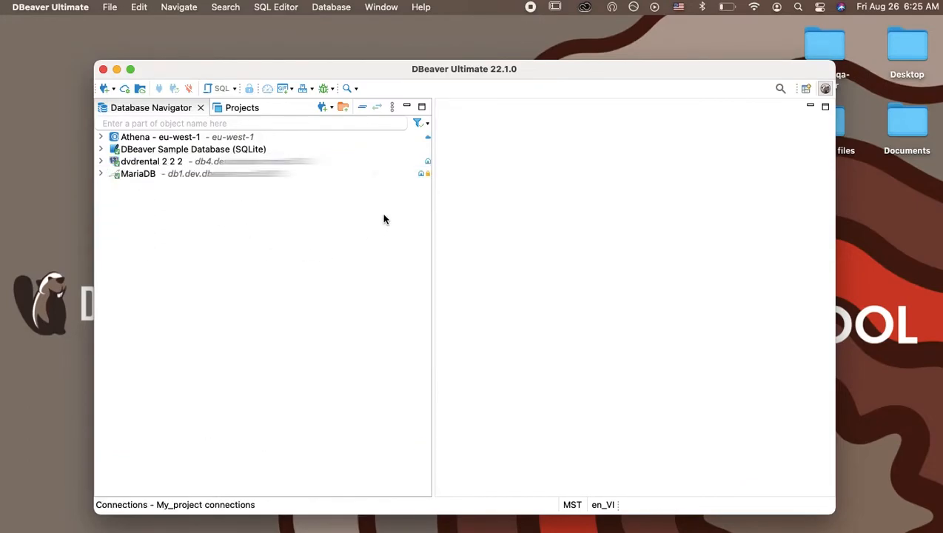
{"action": "mouse_move", "coordinate": [416, 197]}
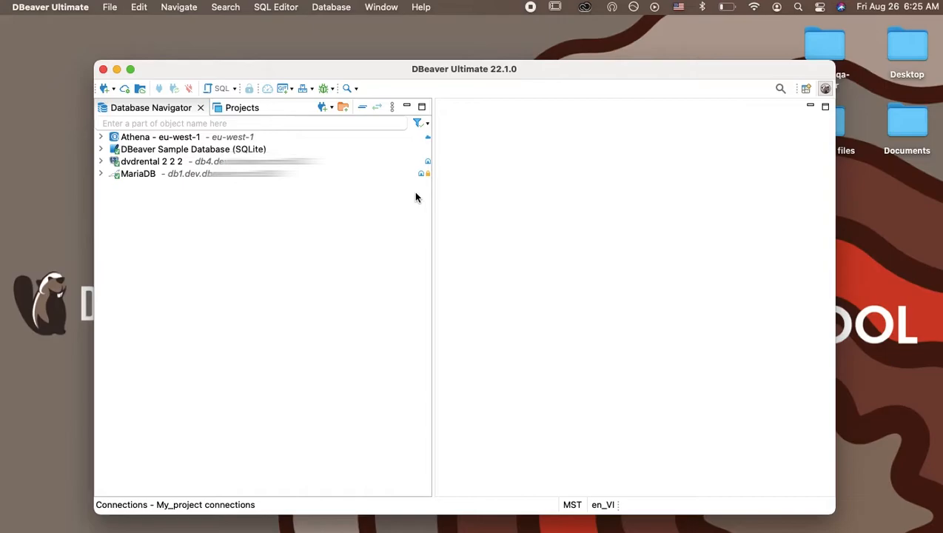
{"action": "mouse_move", "coordinate": [427, 178]}
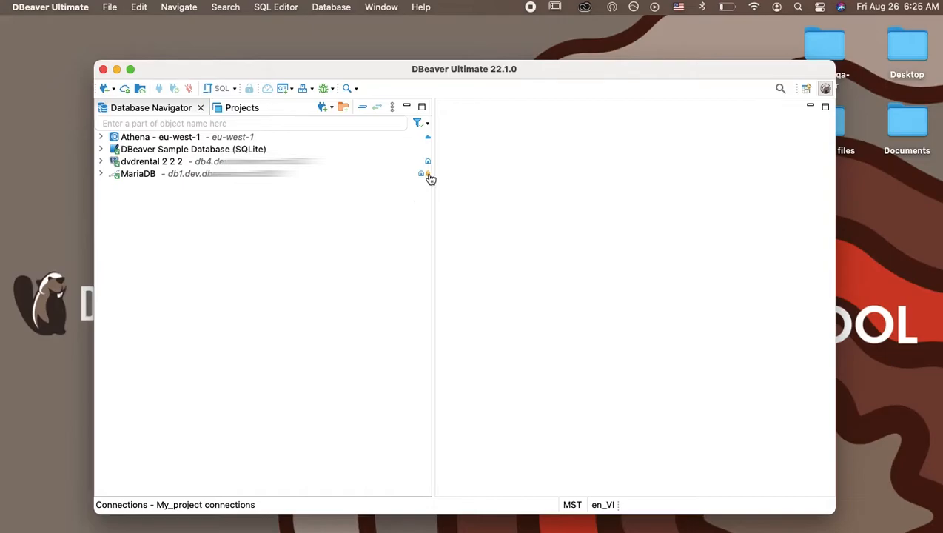
{"action": "mouse_move", "coordinate": [426, 174]}
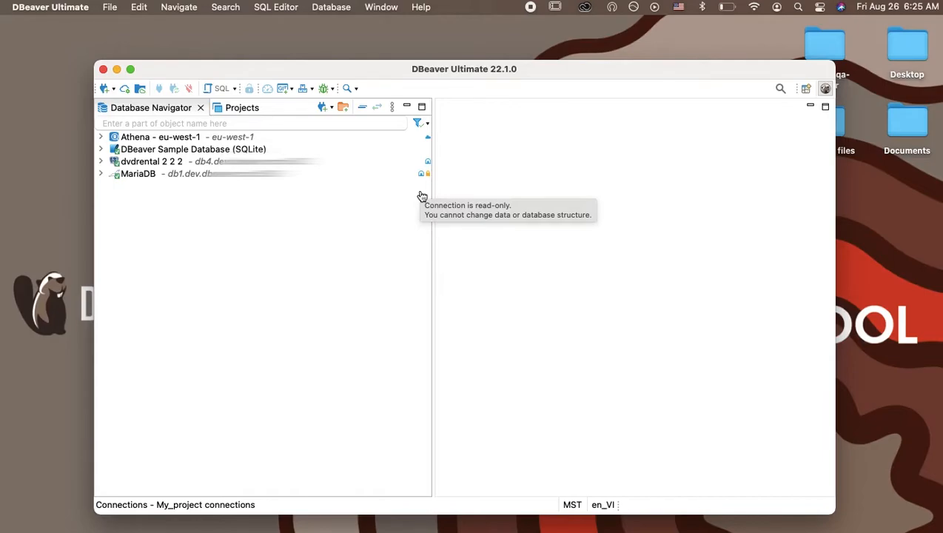
{"action": "mouse_move", "coordinate": [412, 203]}
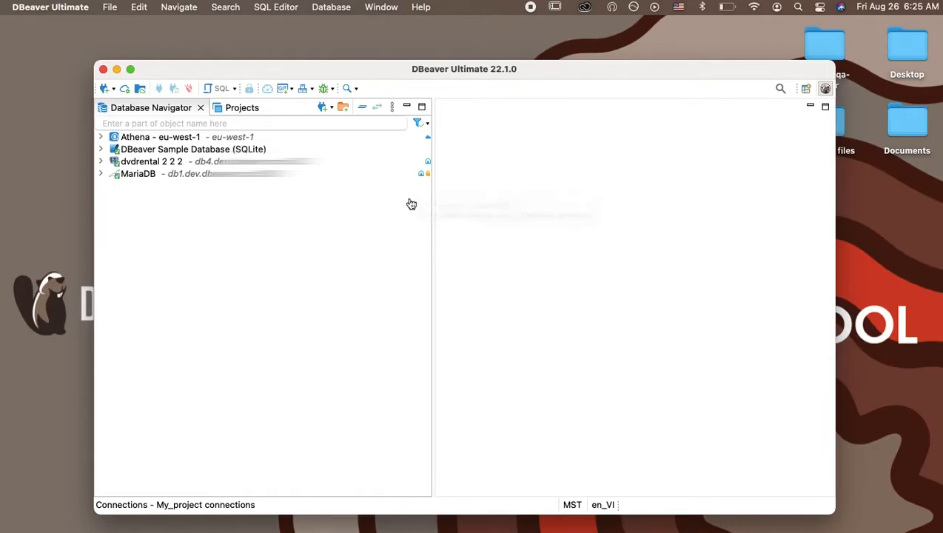
{"action": "mouse_move", "coordinate": [422, 196]}
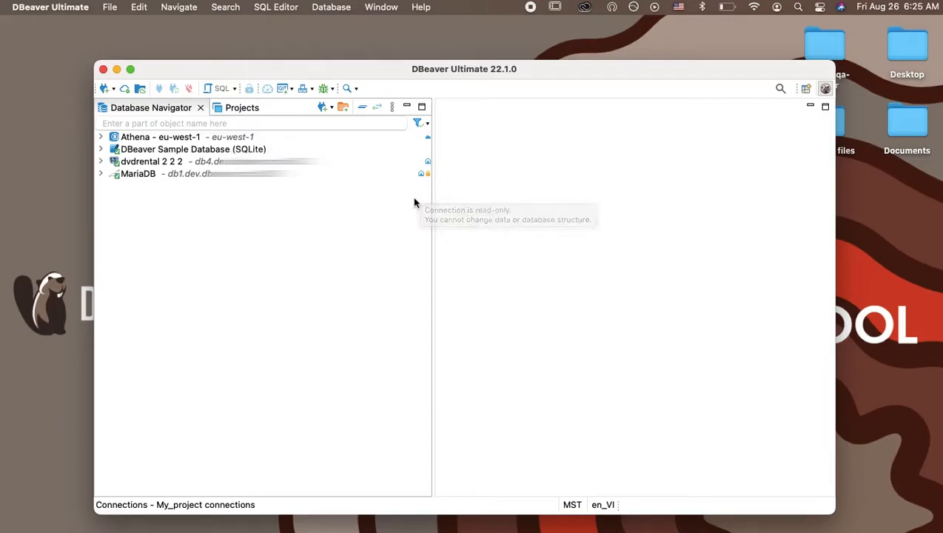
{"action": "mouse_move", "coordinate": [415, 203]}
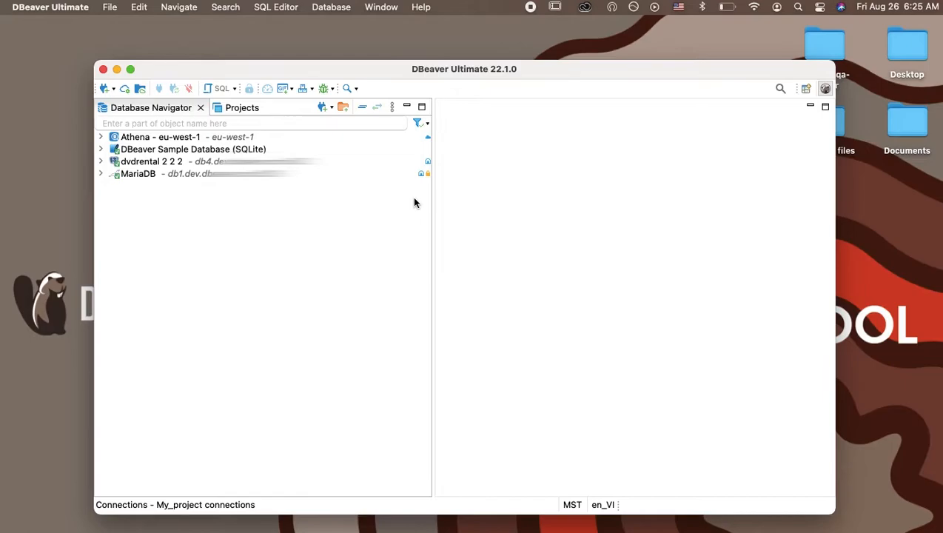
{"action": "mouse_move", "coordinate": [421, 178]}
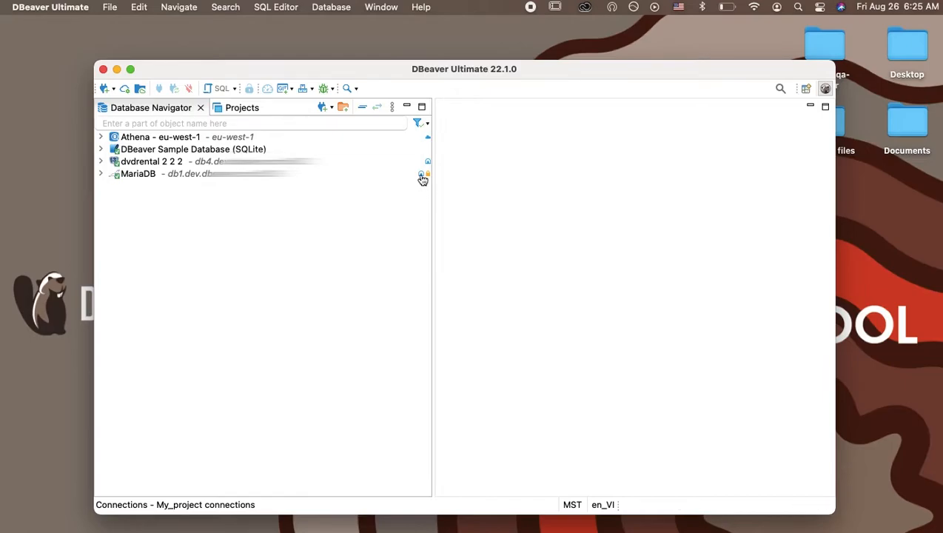
{"action": "mouse_move", "coordinate": [422, 176]}
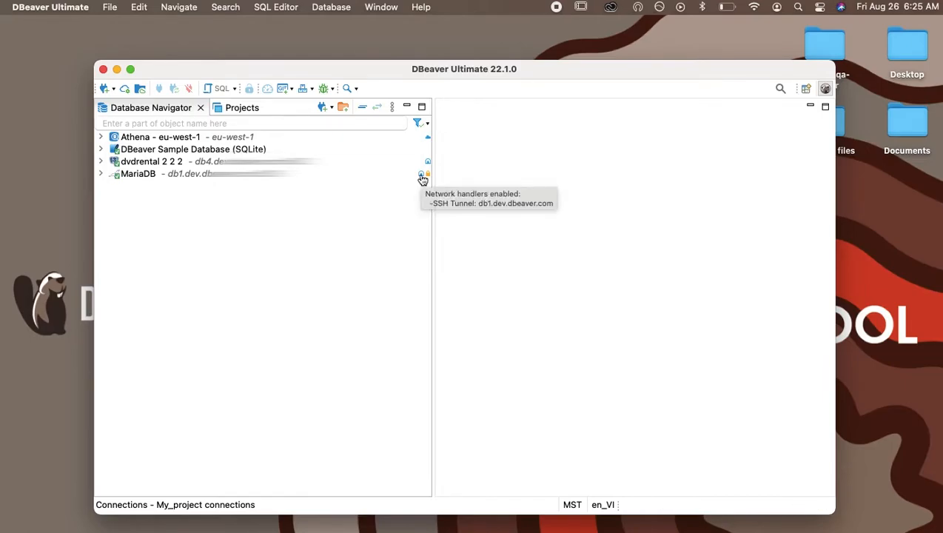
{"action": "double_click", "coordinate": [138, 174]}
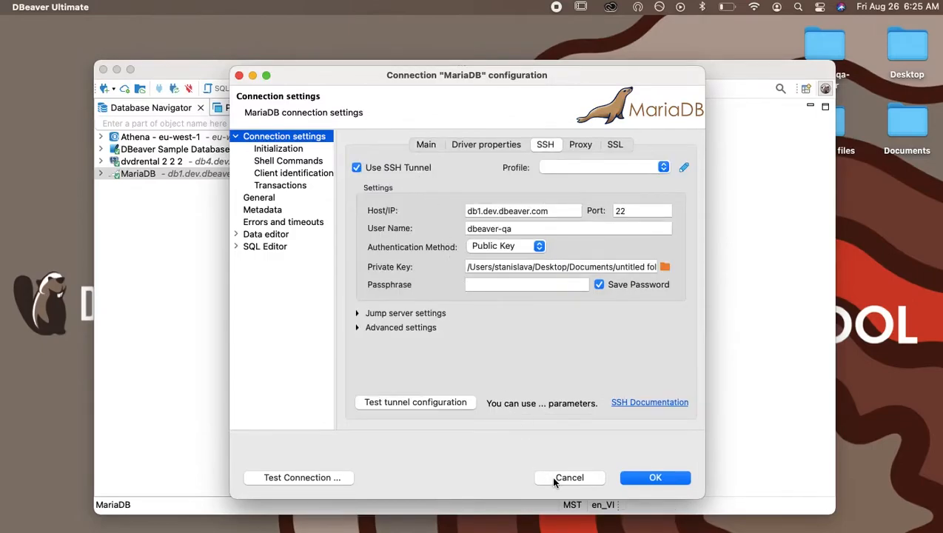
Cancel the MariaDB configuration and expand the dvdrental 2 2 2 connection tree
{"action": "left_click", "coordinate": [571, 477]}
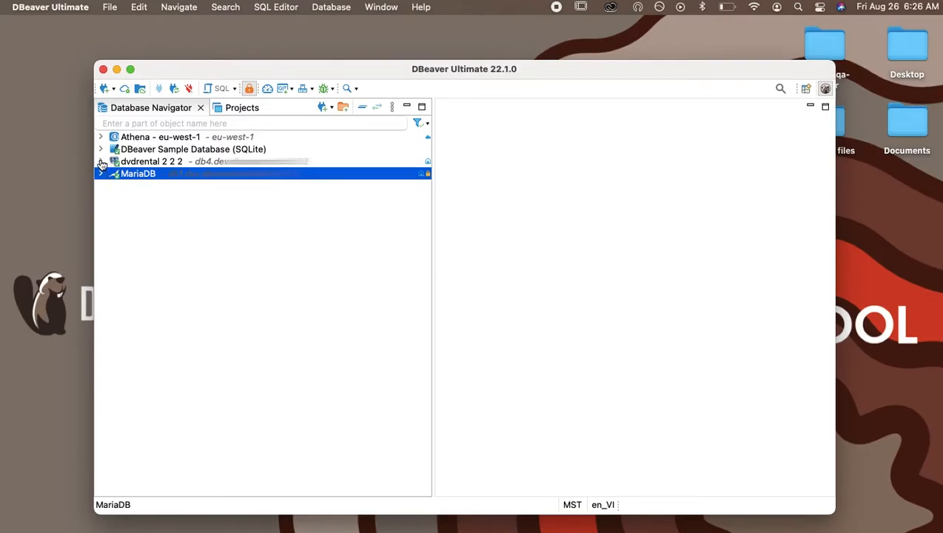
{"action": "left_click", "coordinate": [101, 162]}
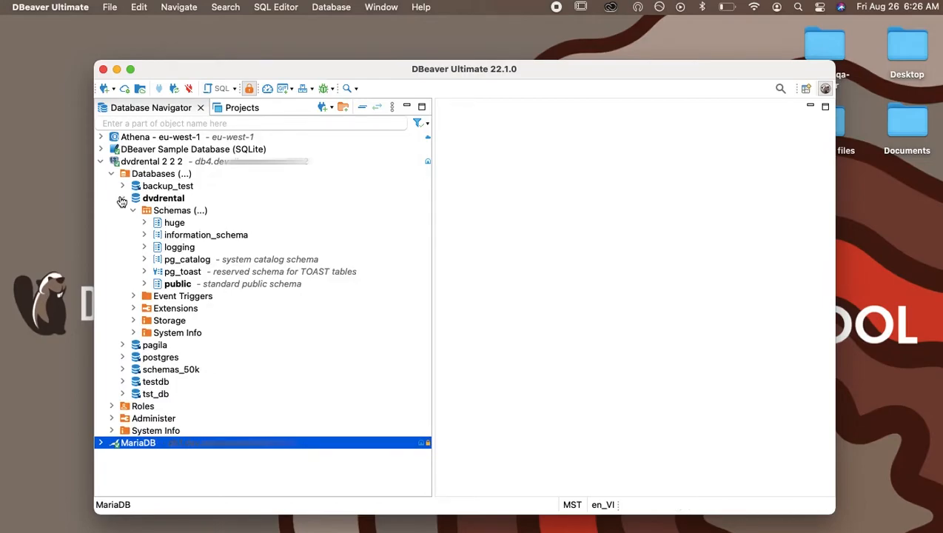
{"action": "mouse_move", "coordinate": [122, 199]}
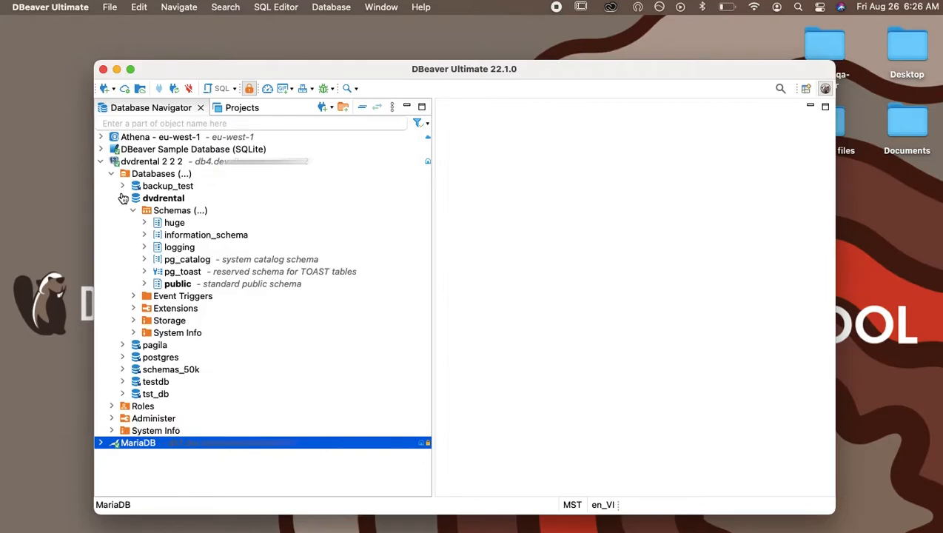
{"action": "mouse_move", "coordinate": [153, 158]}
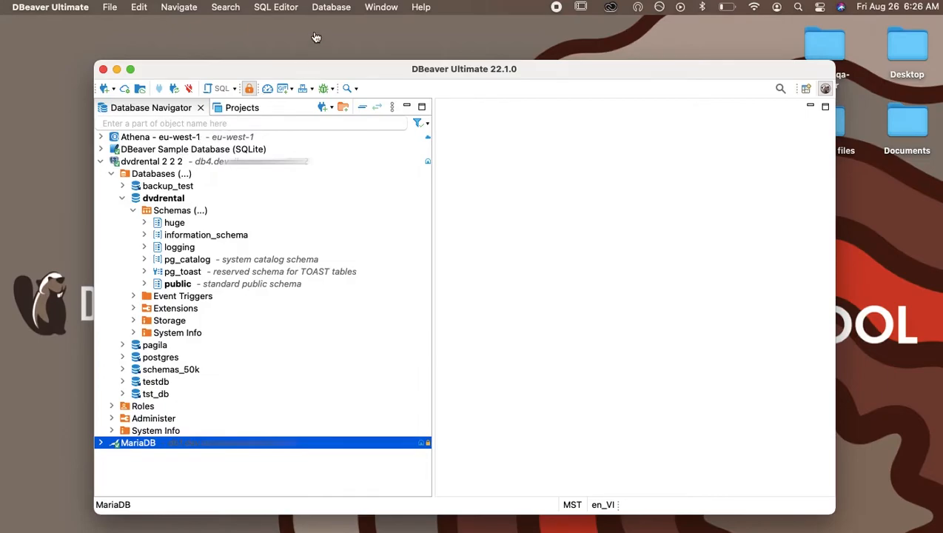
{"action": "mouse_move", "coordinate": [363, 23]}
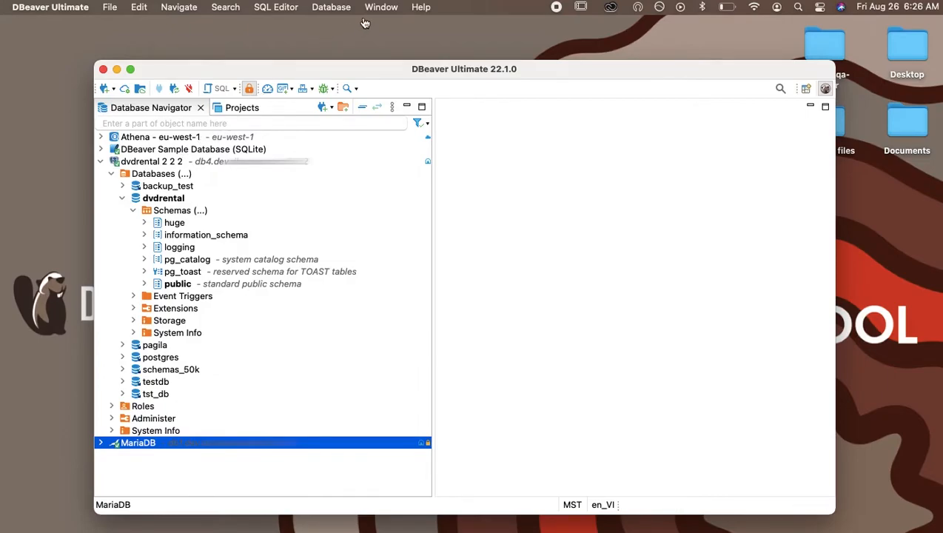
In Preferences, set Navigator elements fetch size to 100, then apply and close
{"action": "left_click", "coordinate": [380, 6]}
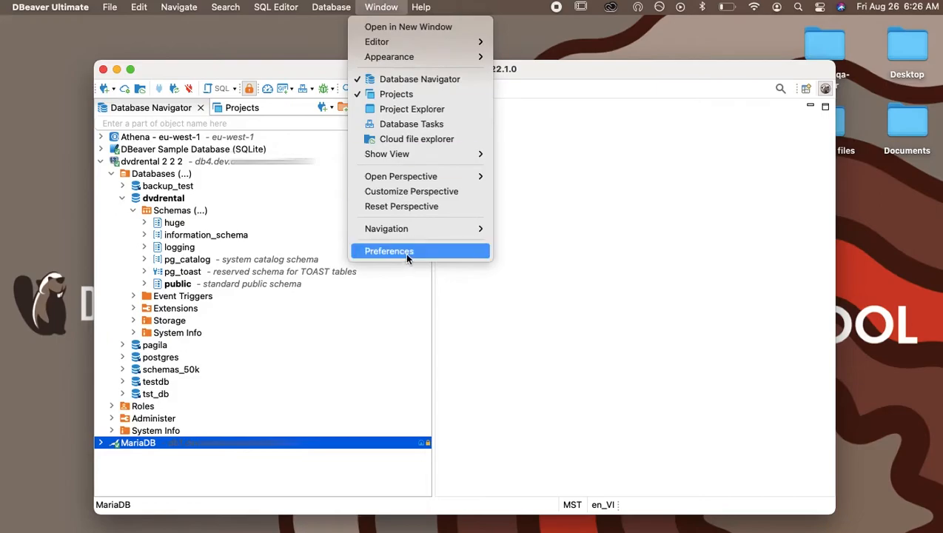
{"action": "left_click", "coordinate": [389, 251]}
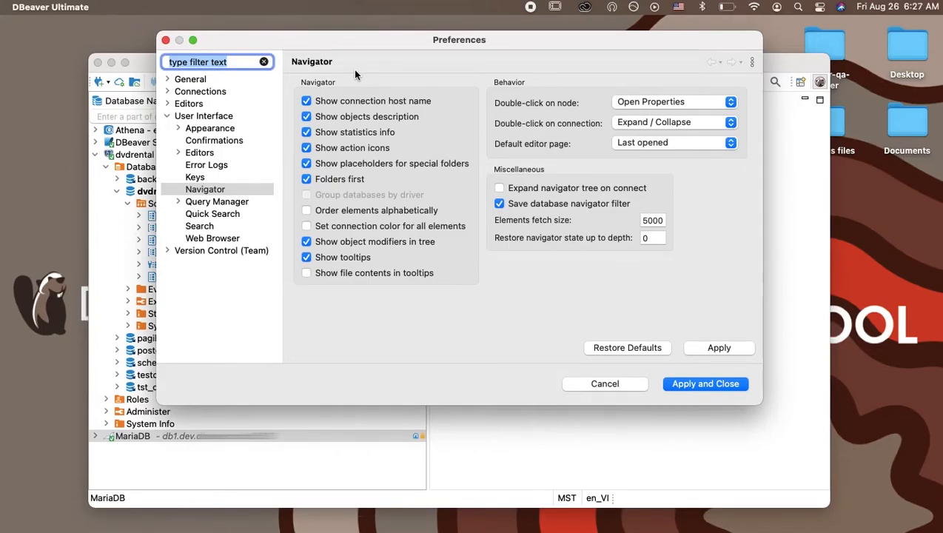
{"action": "left_click", "coordinate": [652, 220]}
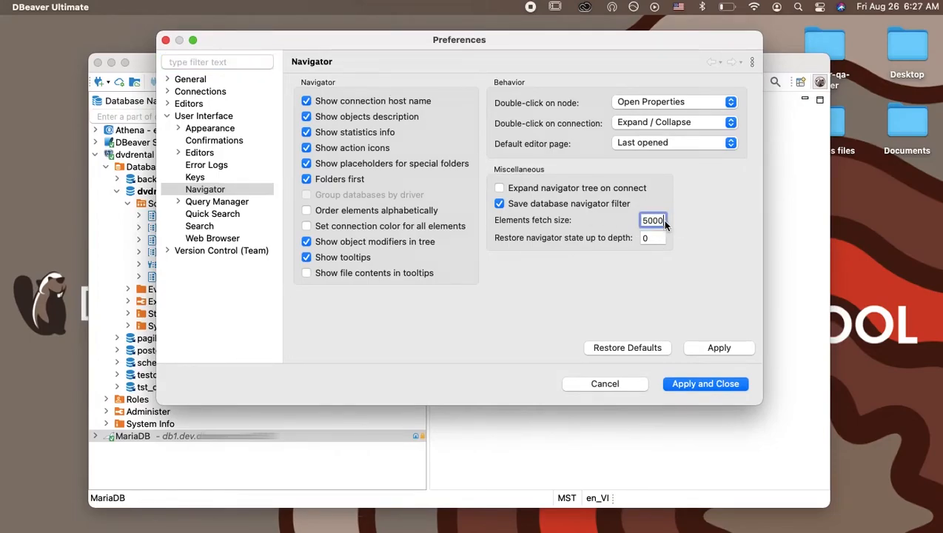
{"action": "type", "text": "10"}
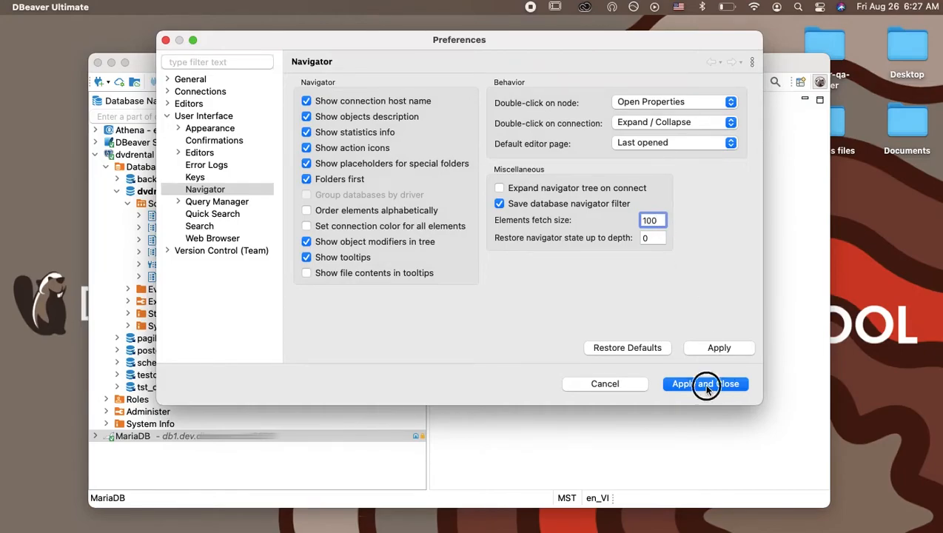
{"action": "left_click", "coordinate": [705, 384]}
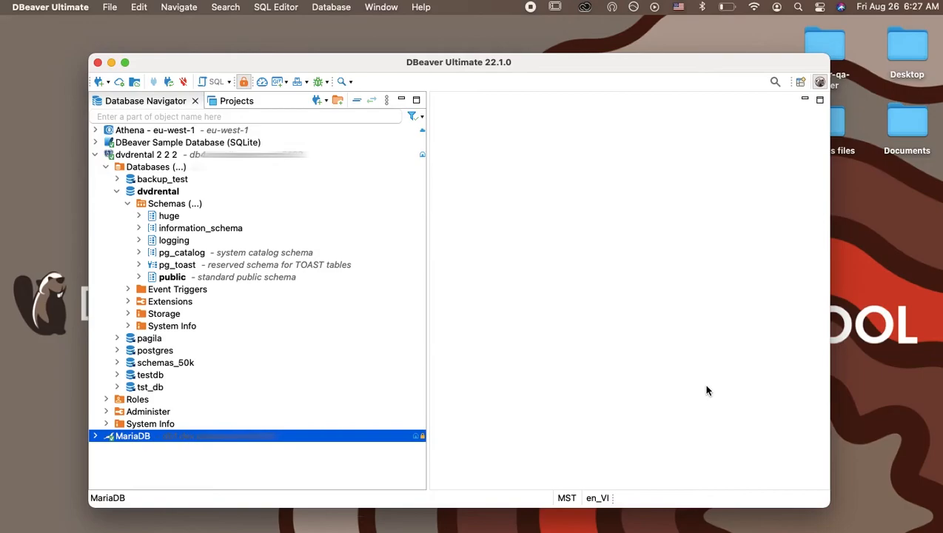
{"action": "mouse_move", "coordinate": [147, 181]}
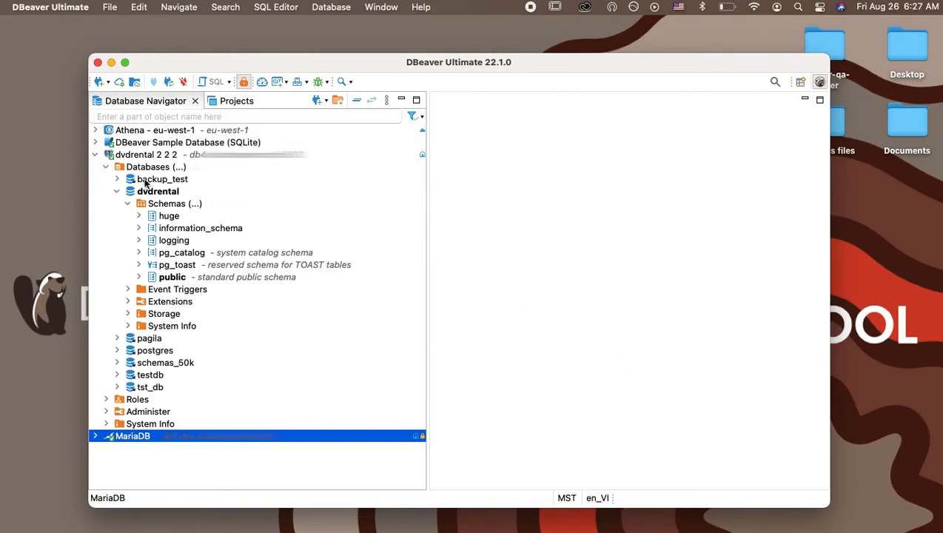
Collapse dvdrental 2 2 2 and set DBeaver Sample Database's connection view to Simple
{"action": "left_click", "coordinate": [95, 154]}
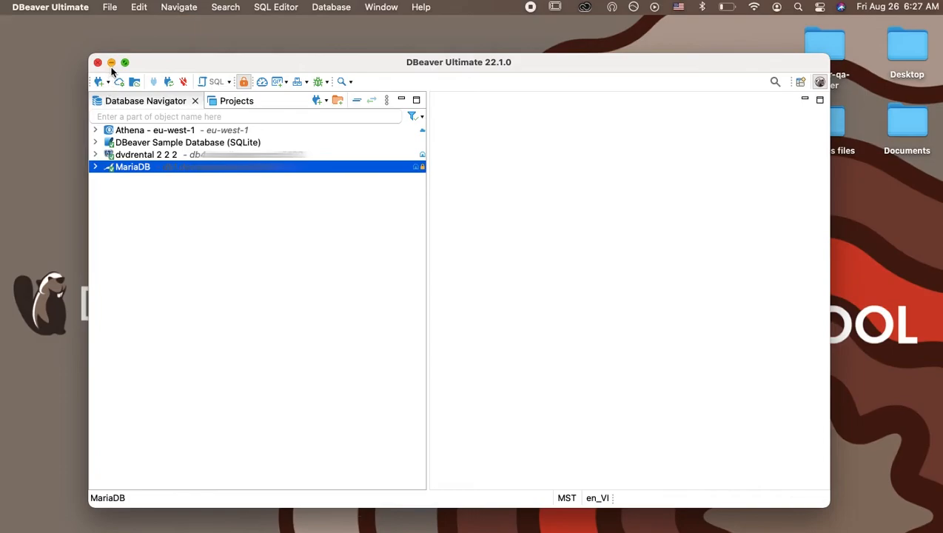
{"action": "left_click", "coordinate": [187, 142]}
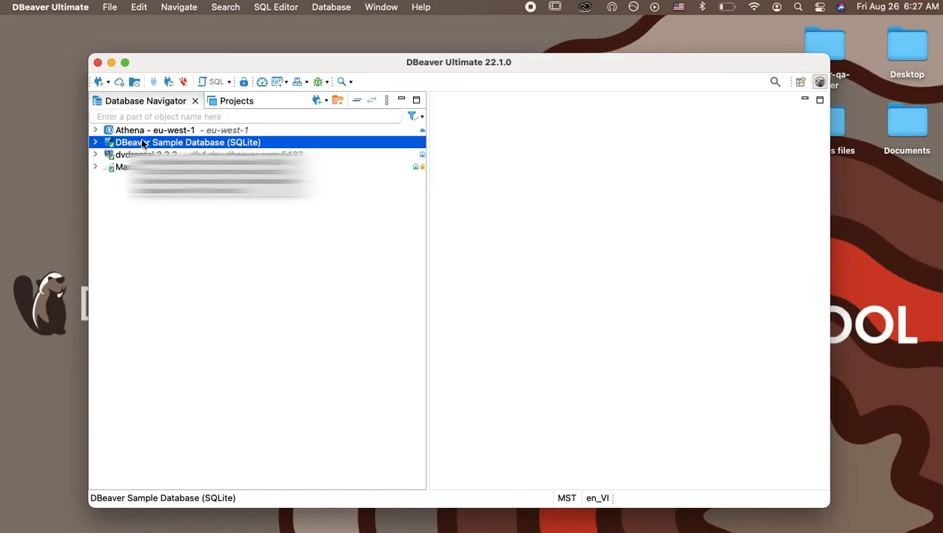
{"action": "right_click", "coordinate": [146, 142]}
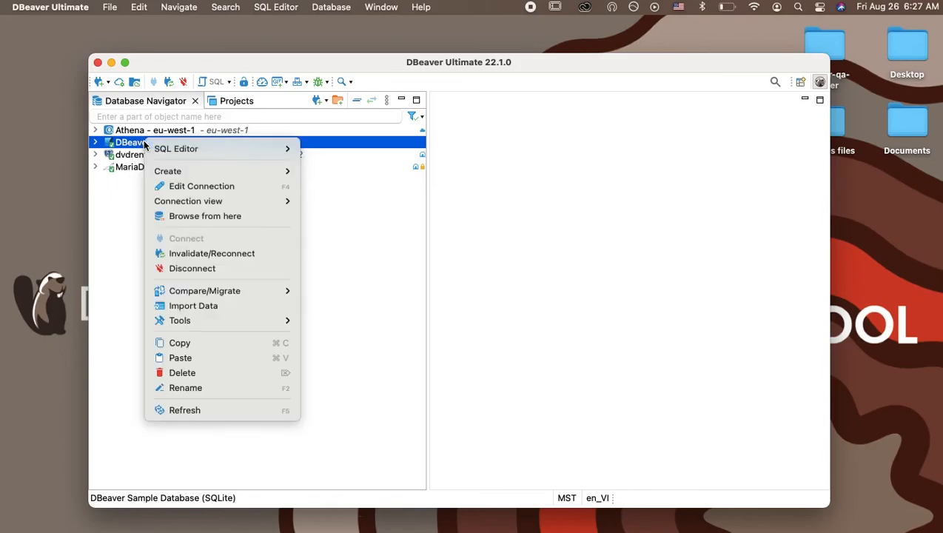
{"action": "mouse_move", "coordinate": [188, 200]}
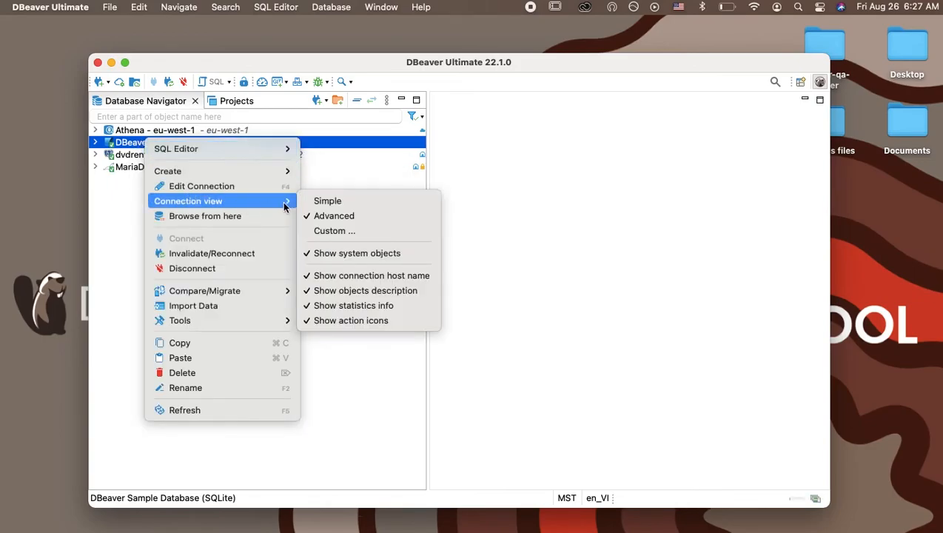
{"action": "mouse_move", "coordinate": [355, 201]}
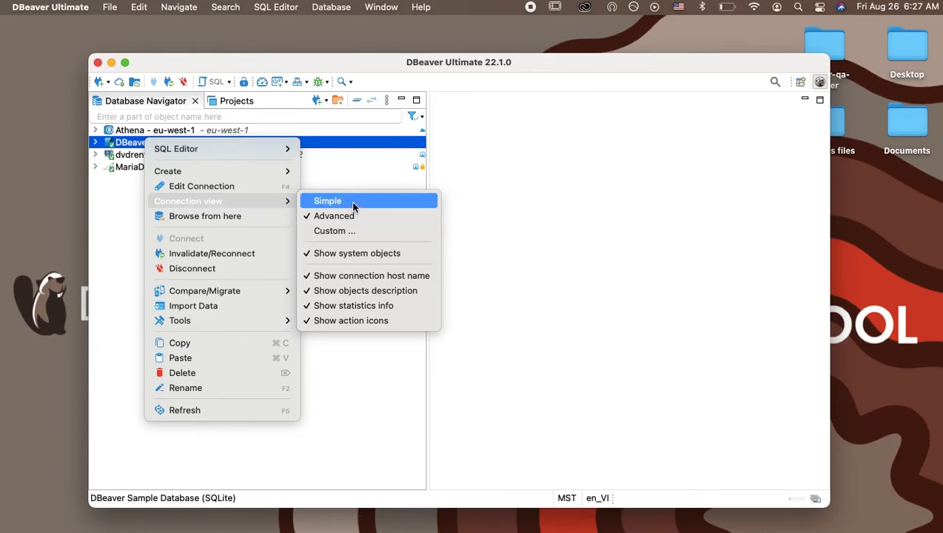
{"action": "left_click", "coordinate": [326, 200]}
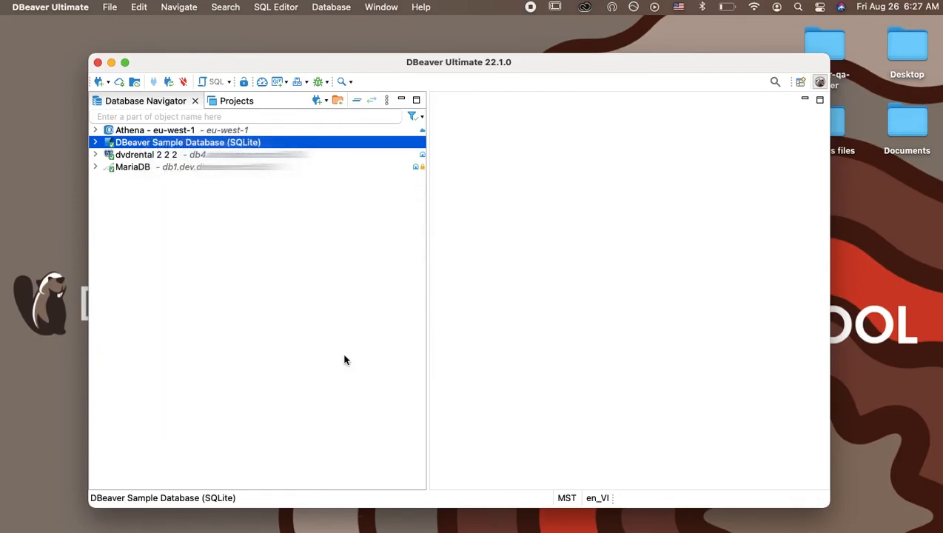